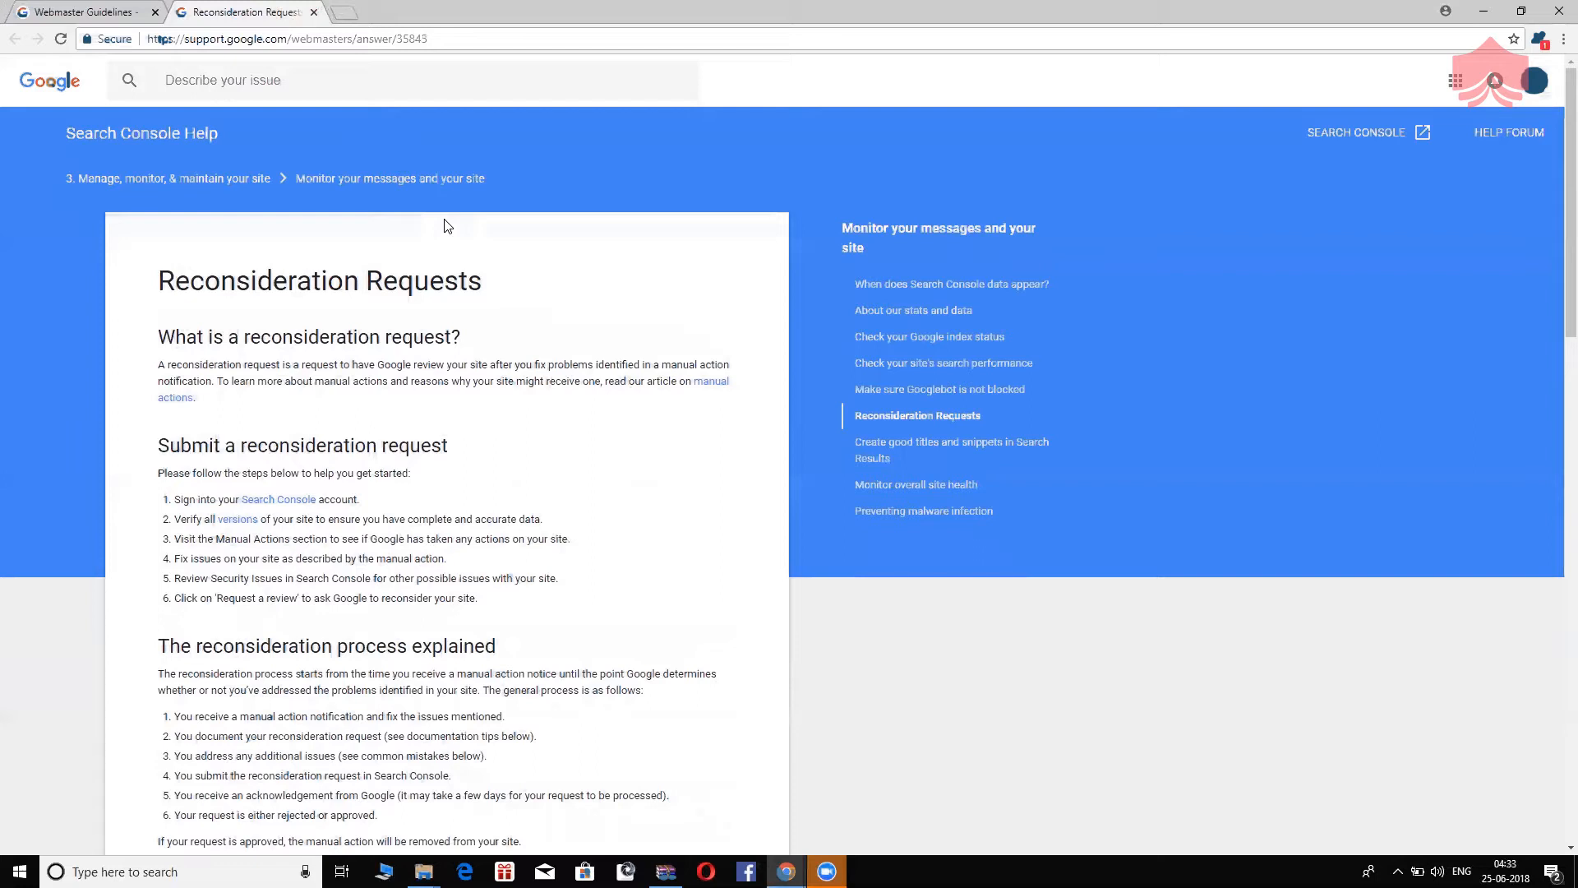
pyautogui.scroll(-3)
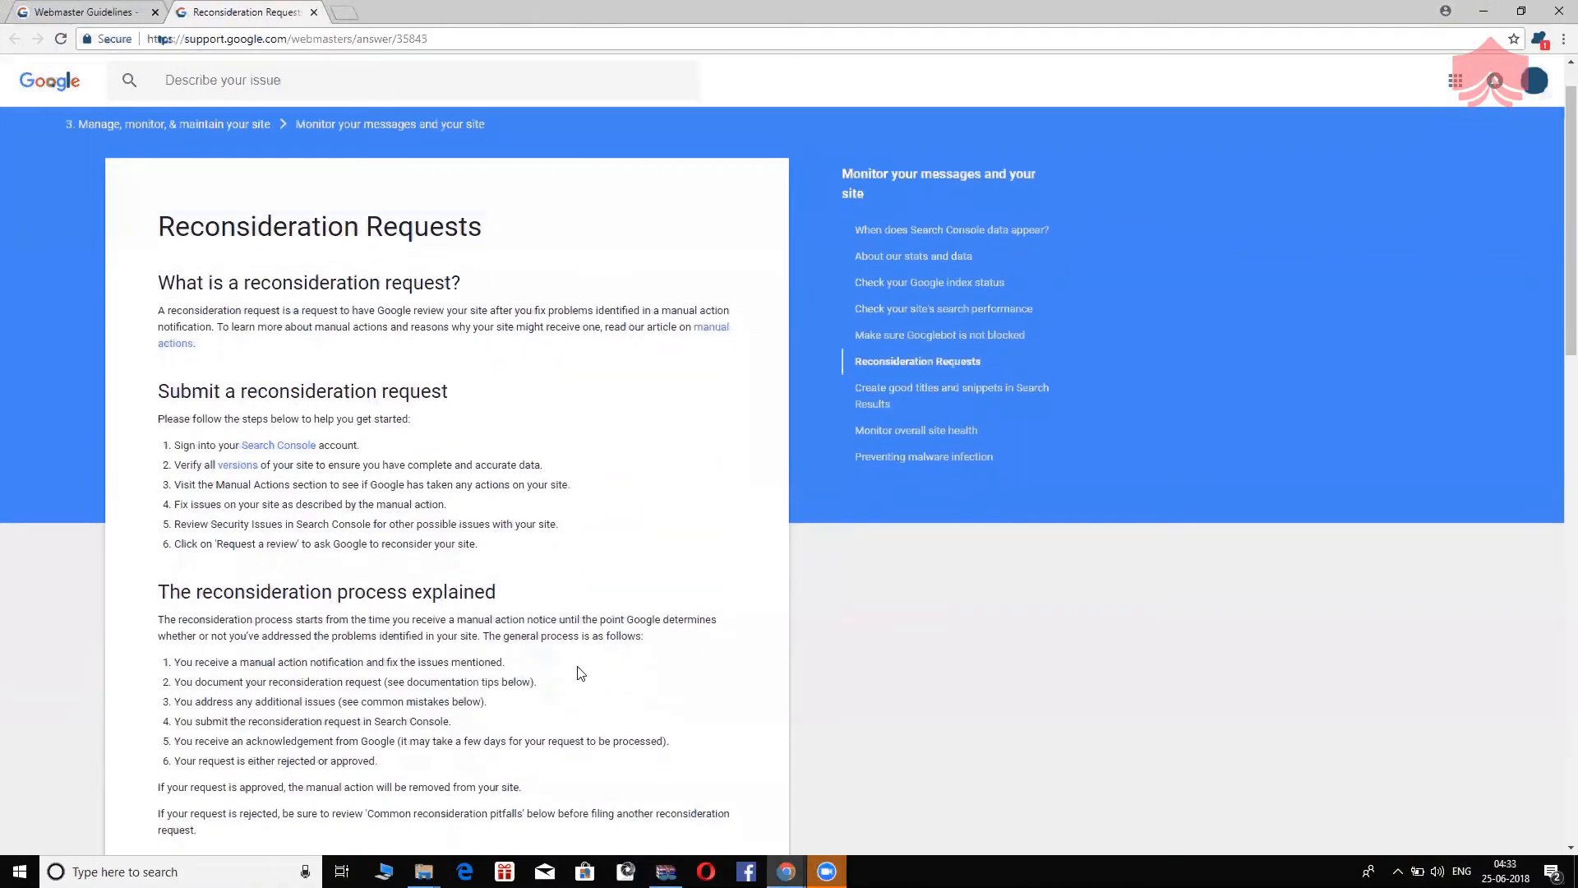
pyautogui.scroll(-3)
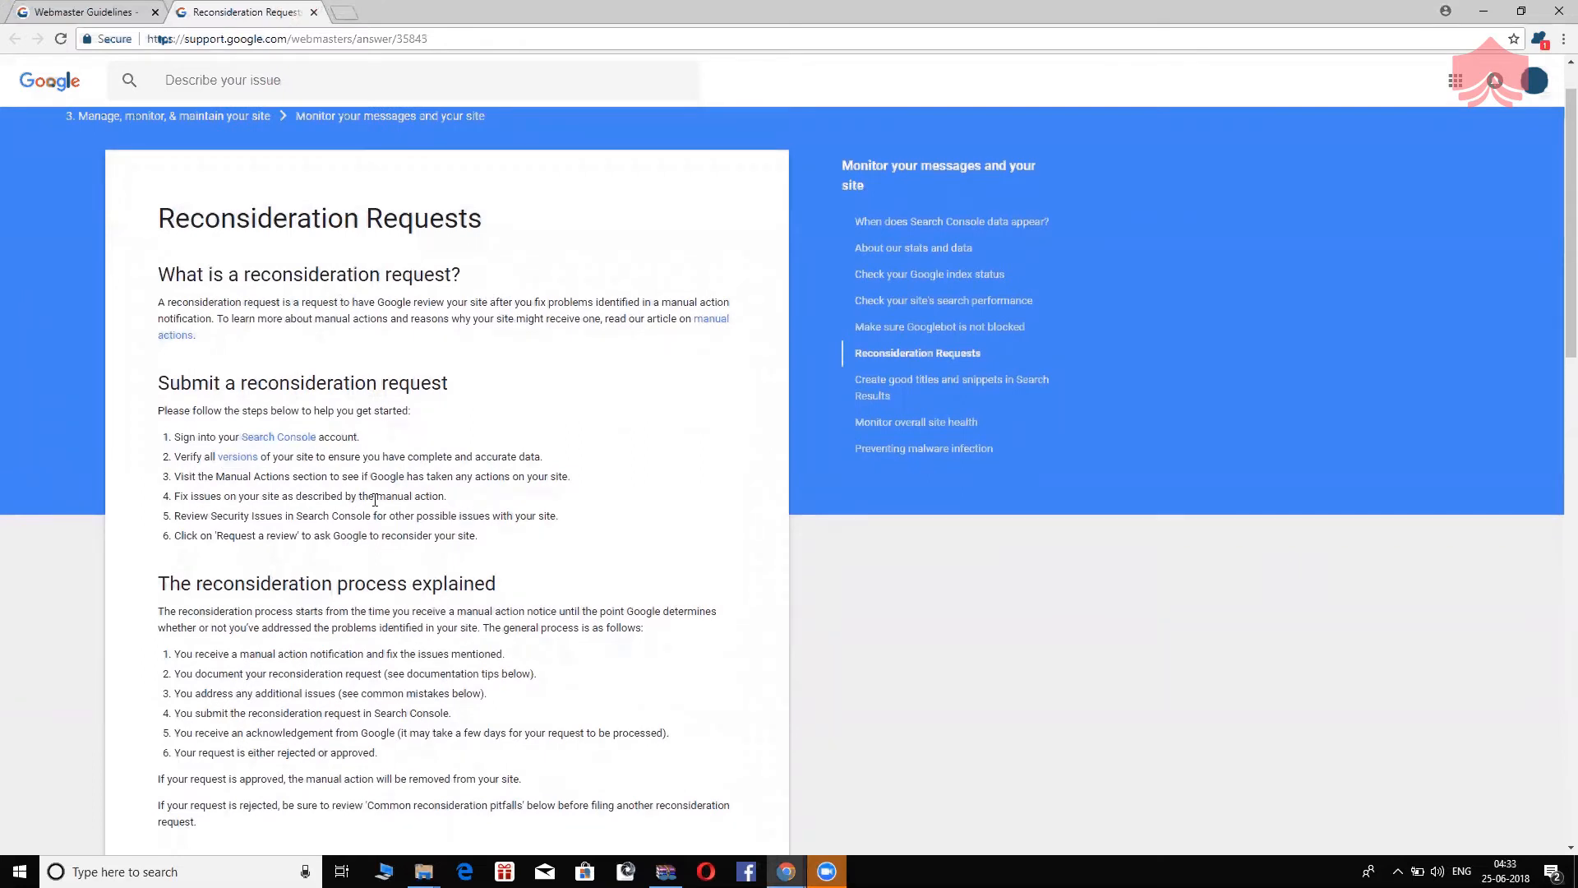
pyautogui.scroll(-3)
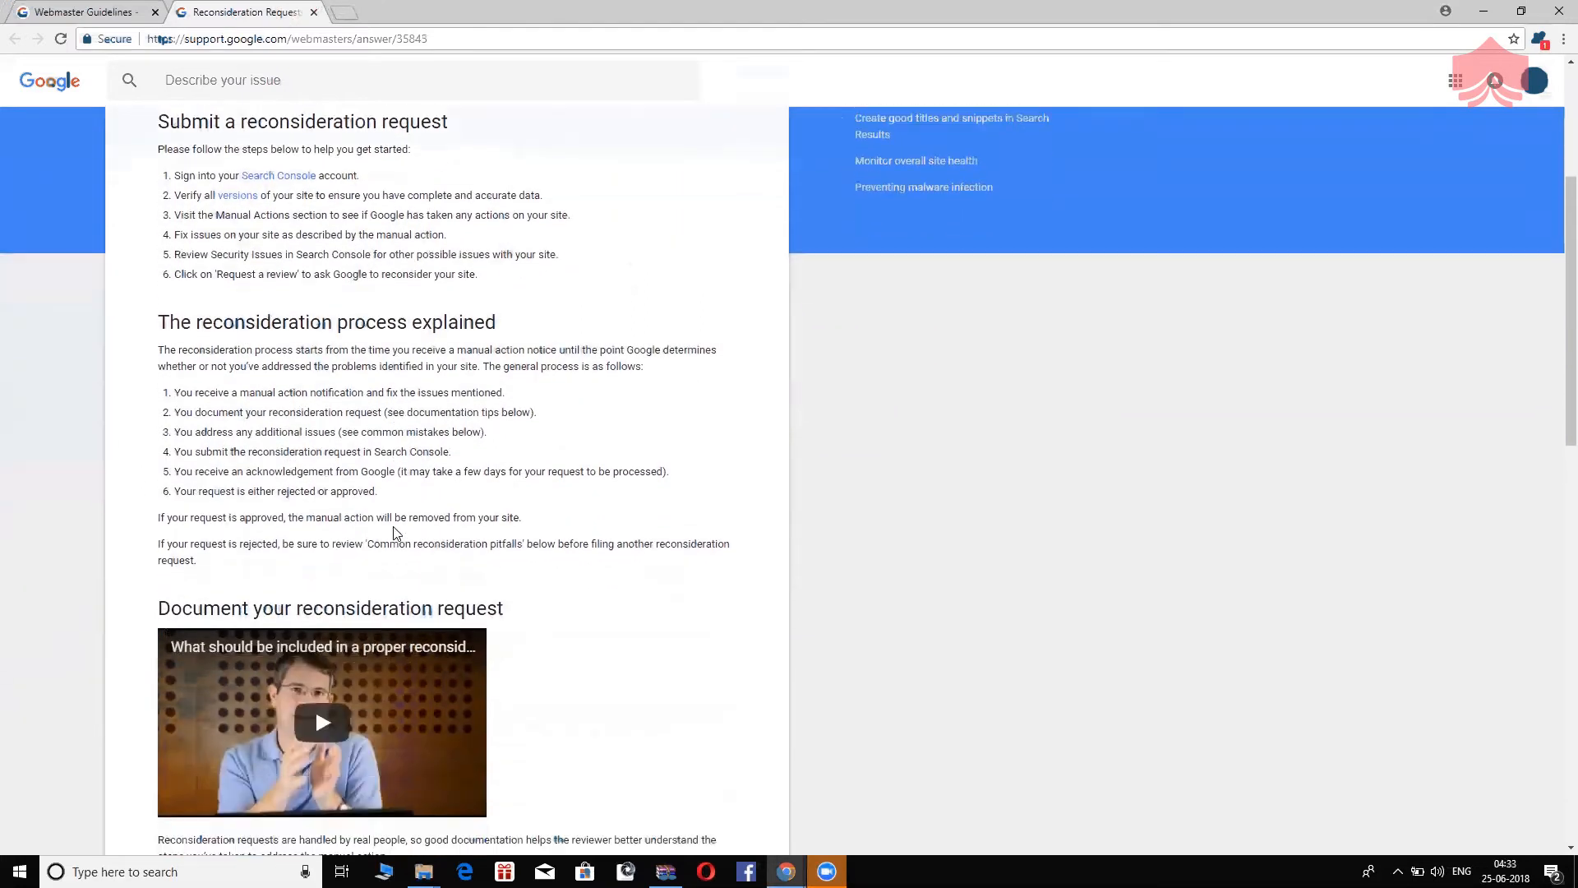
pyautogui.scroll(-3)
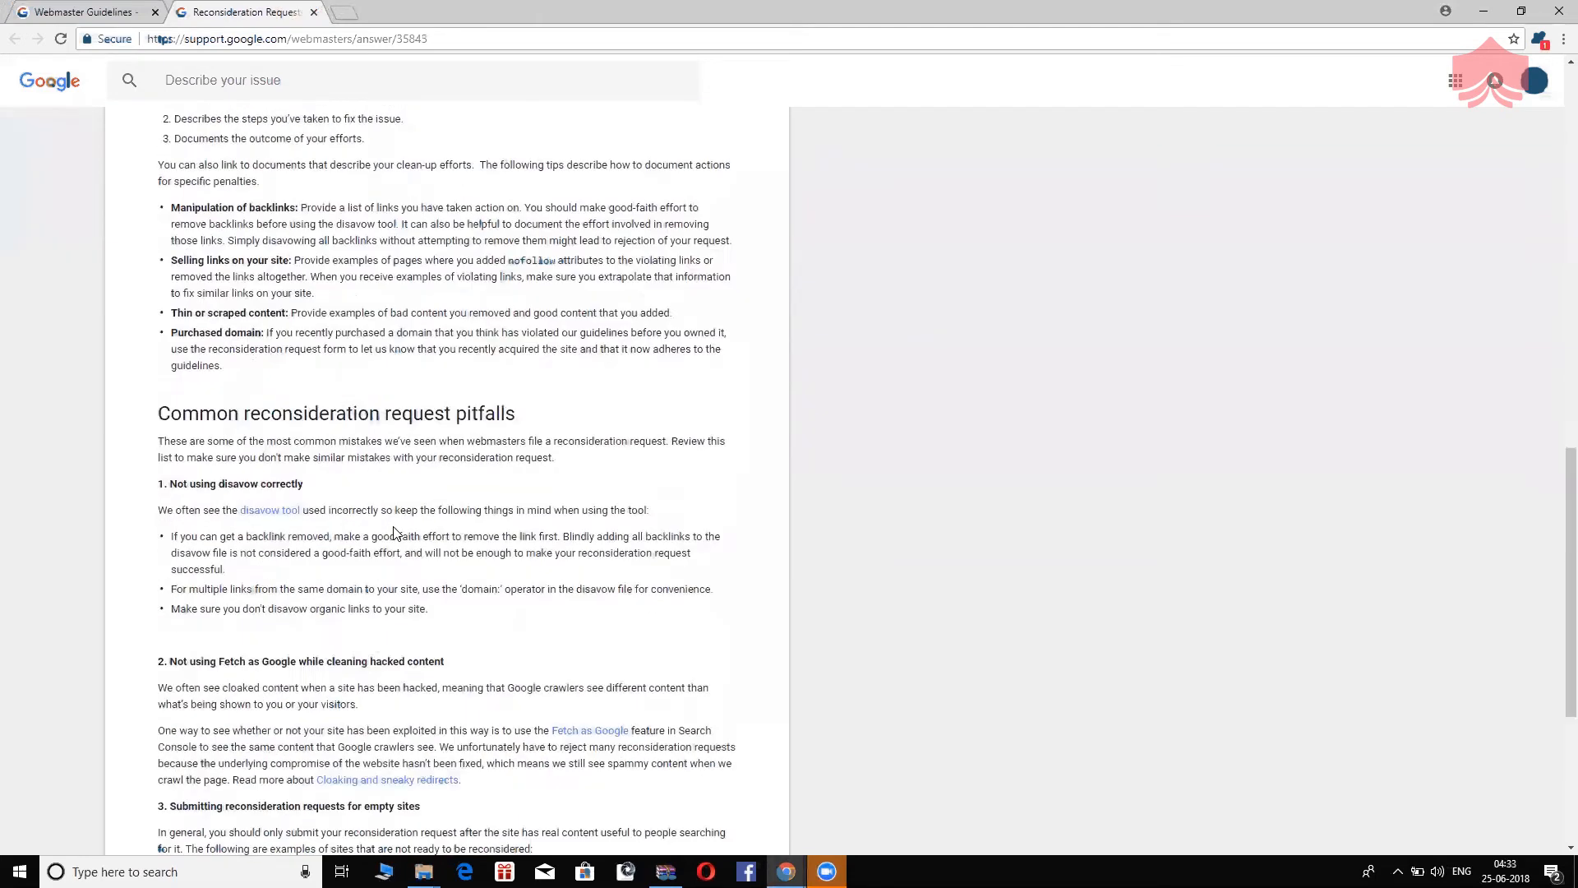